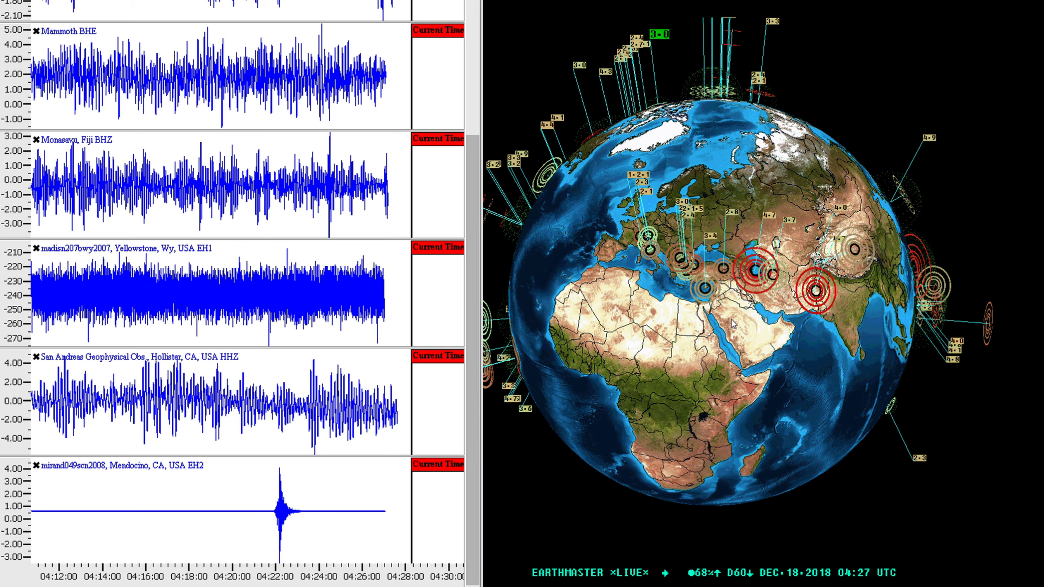
mouse_move(662, 290)
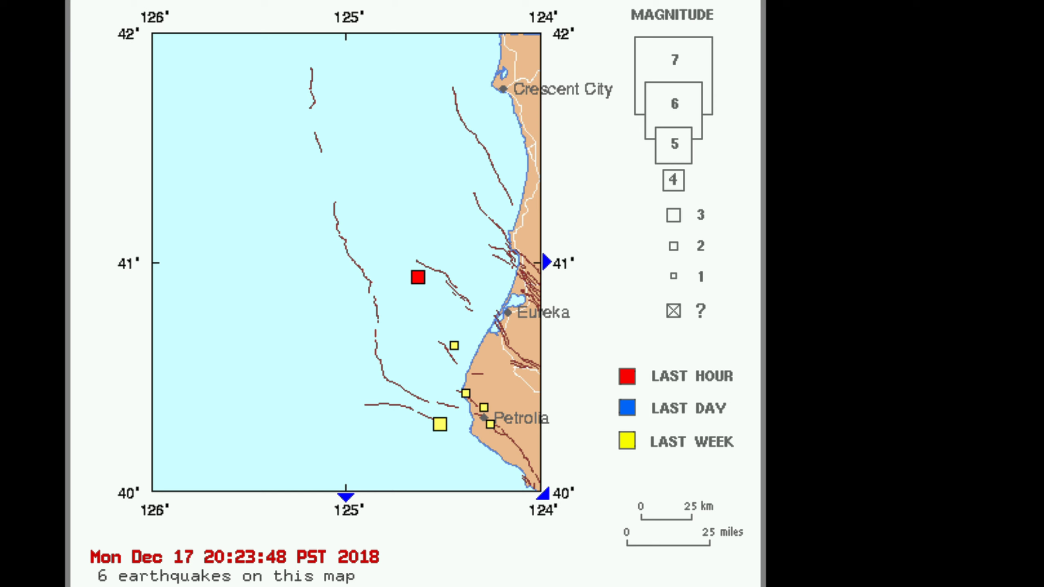
scroll(down, 3)
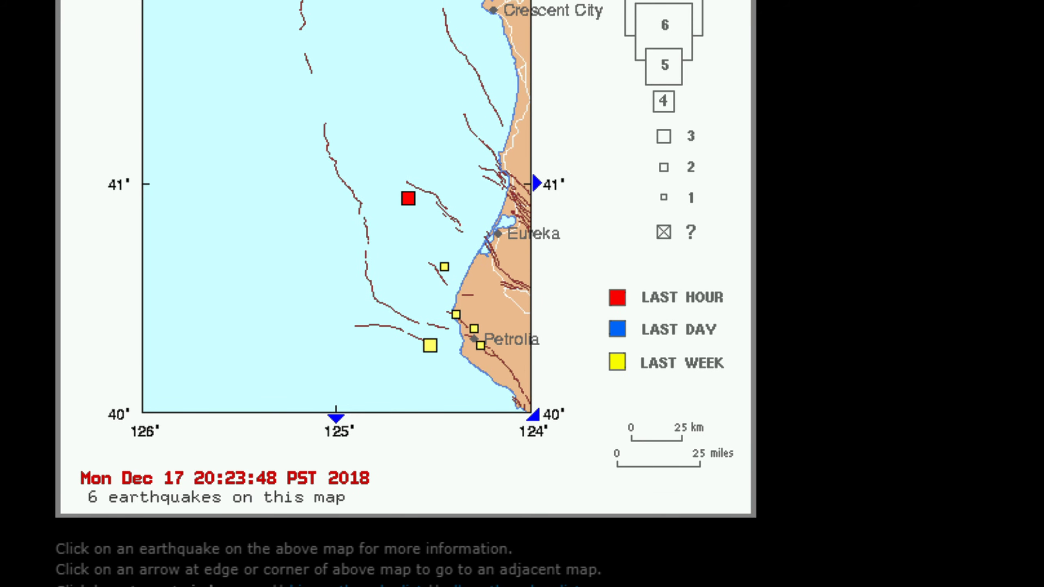
scroll(down, 3)
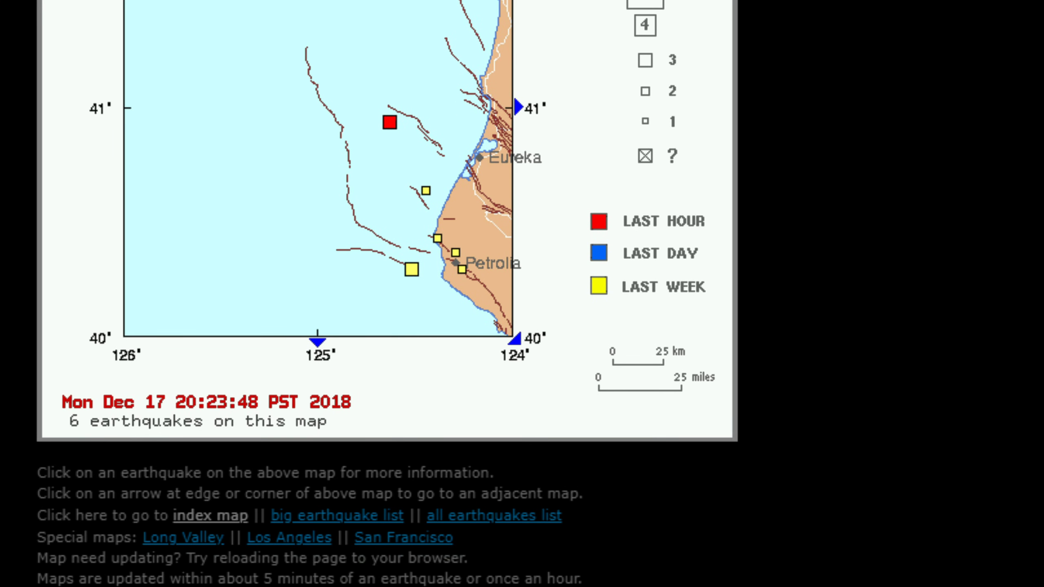
scroll(down, 3)
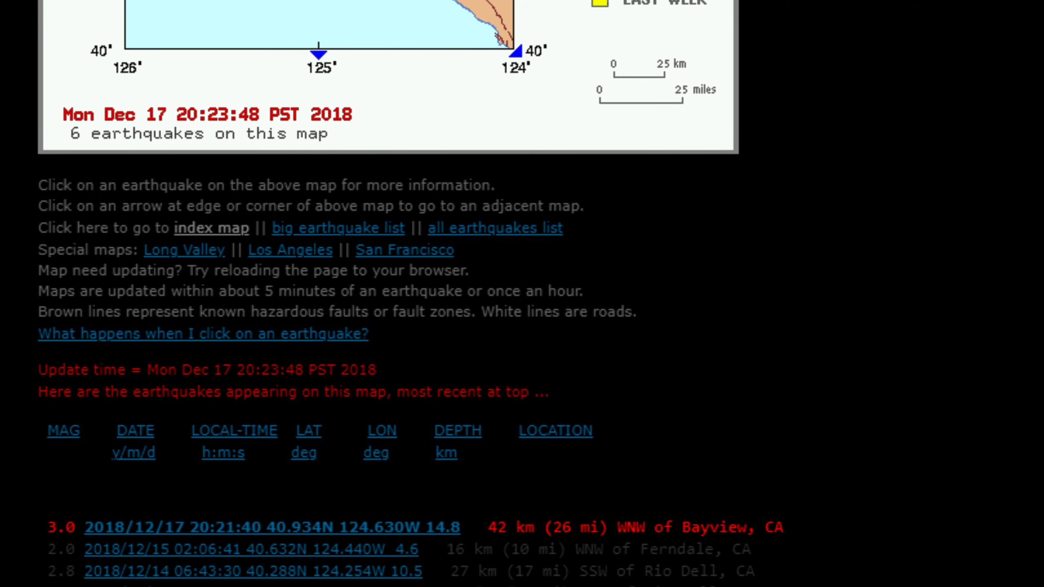